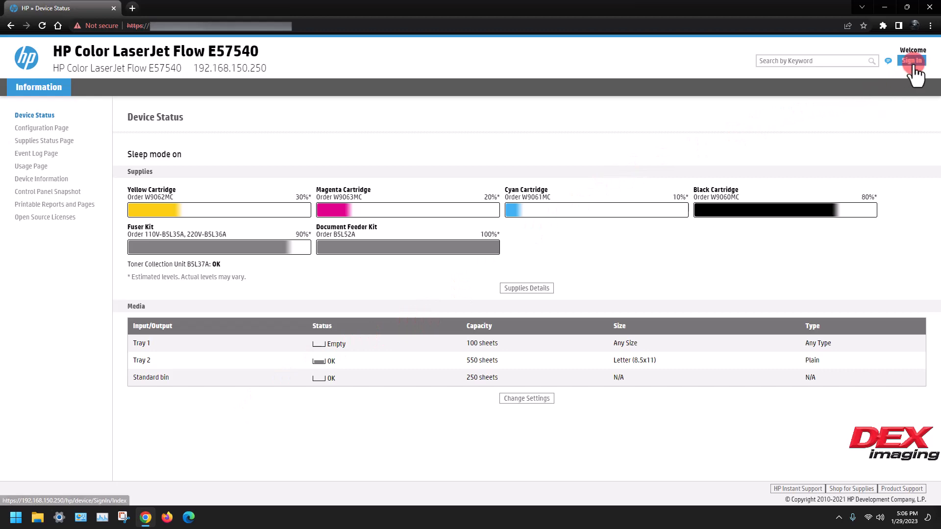
Step: Sign in with the Local Device Administrator account and password
click(911, 61)
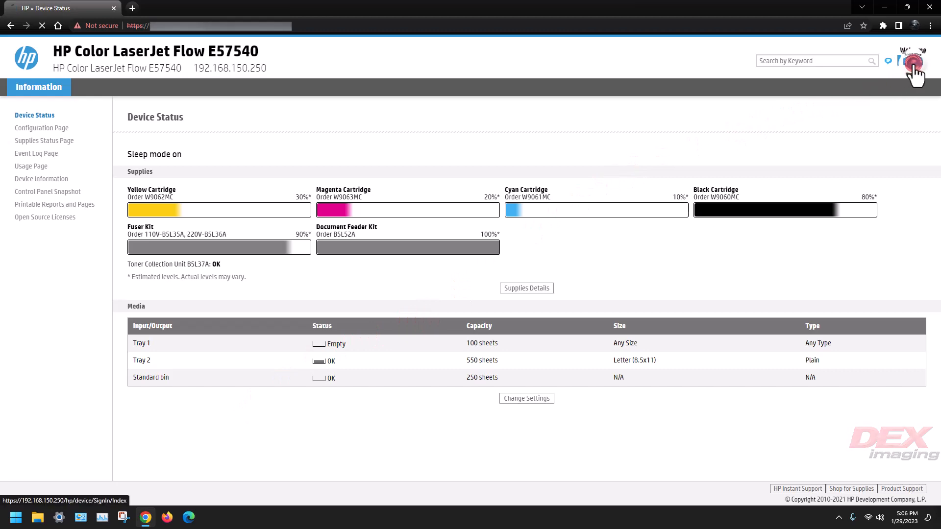
click(914, 56)
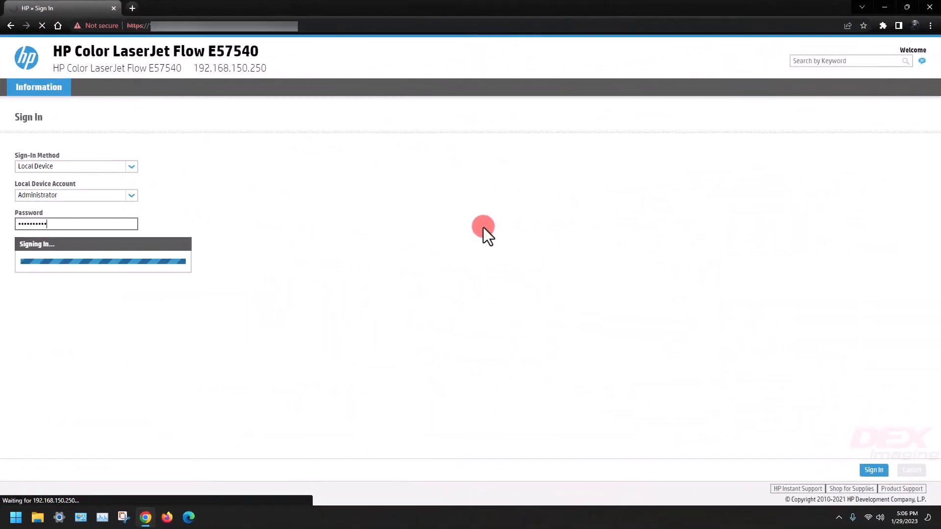
click(871, 469)
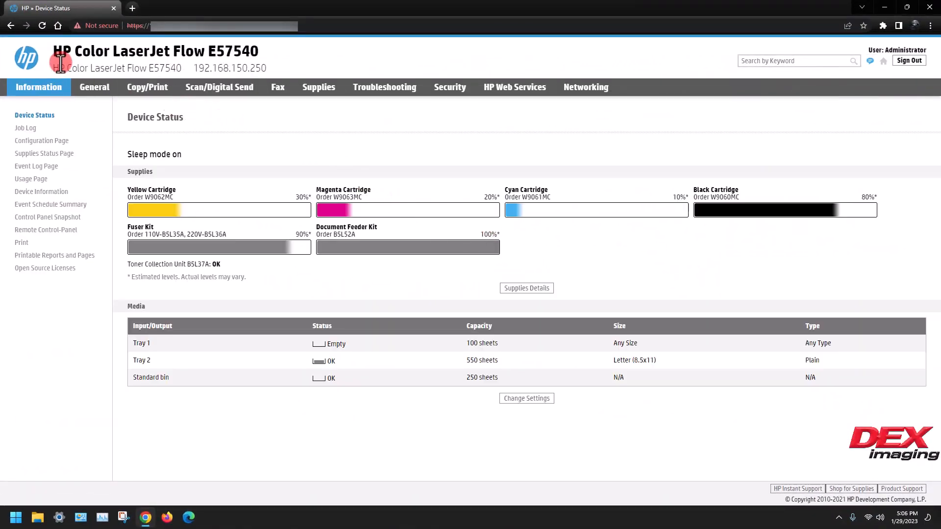
Step: Open the General settings and go to the empty Quick Sets list
click(94, 87)
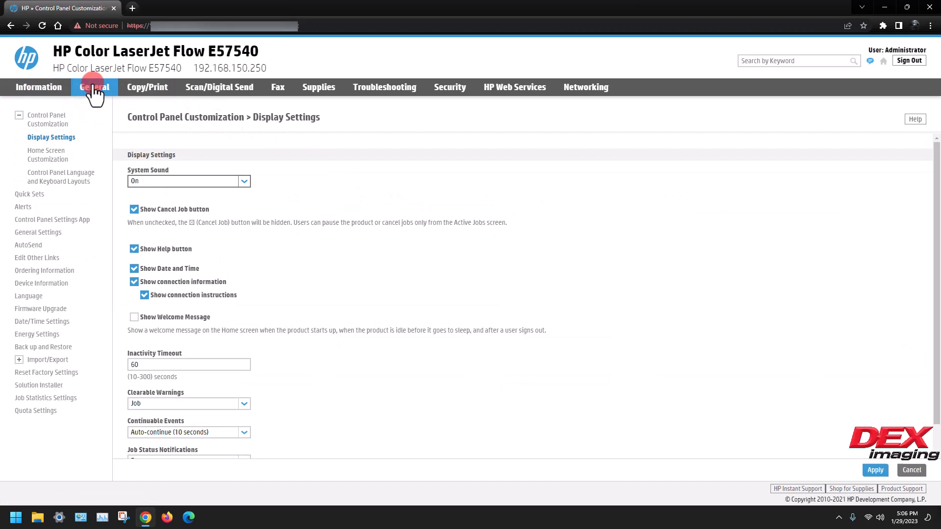
click(29, 194)
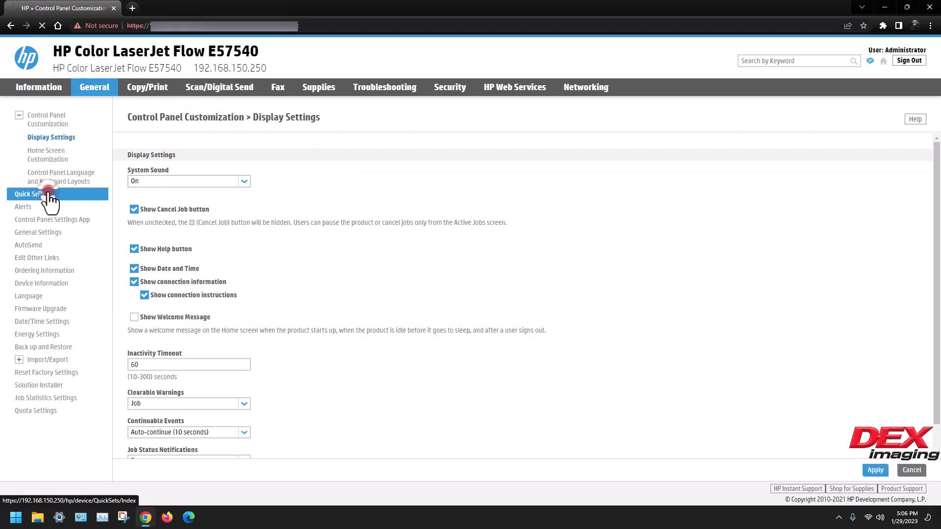
click(29, 194)
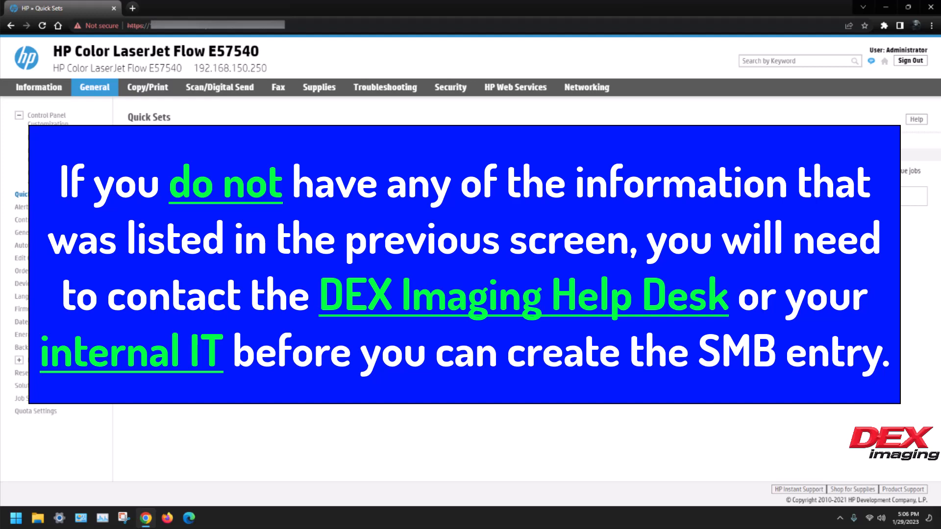
click(139, 230)
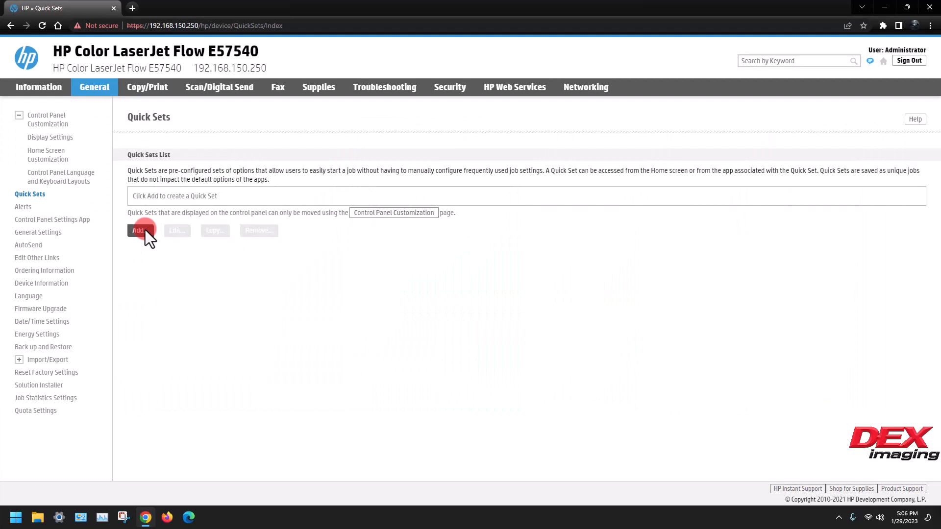
Step: Add a Scan to Network Folder Quick Set named 'Test' and advance to Folder Settings
click(139, 230)
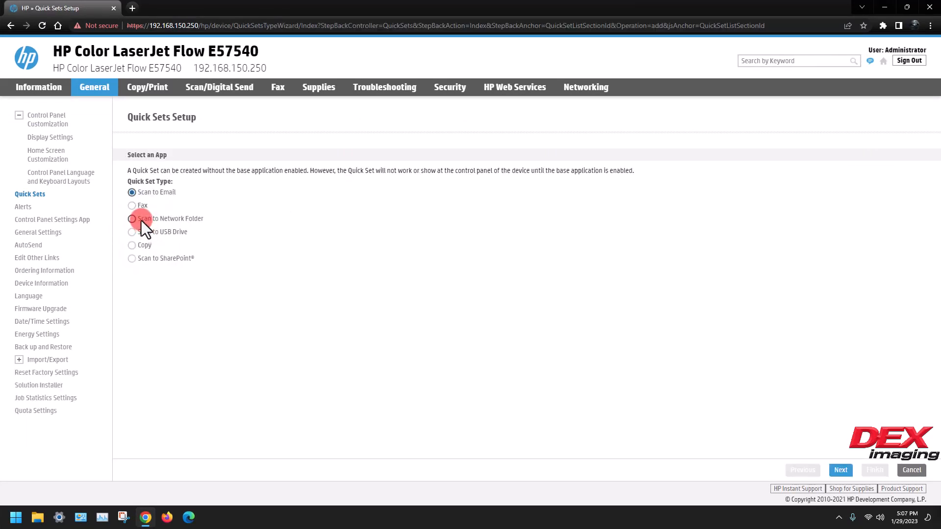
click(131, 219)
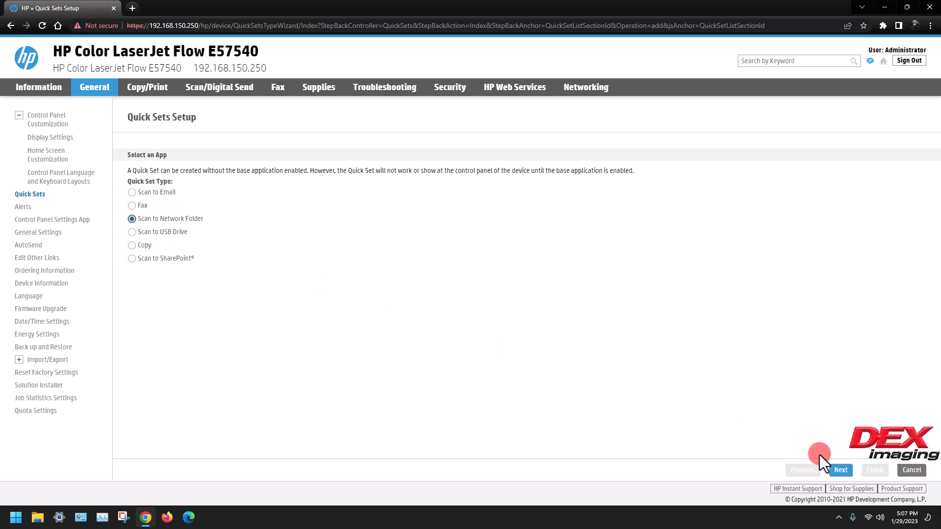
click(840, 470)
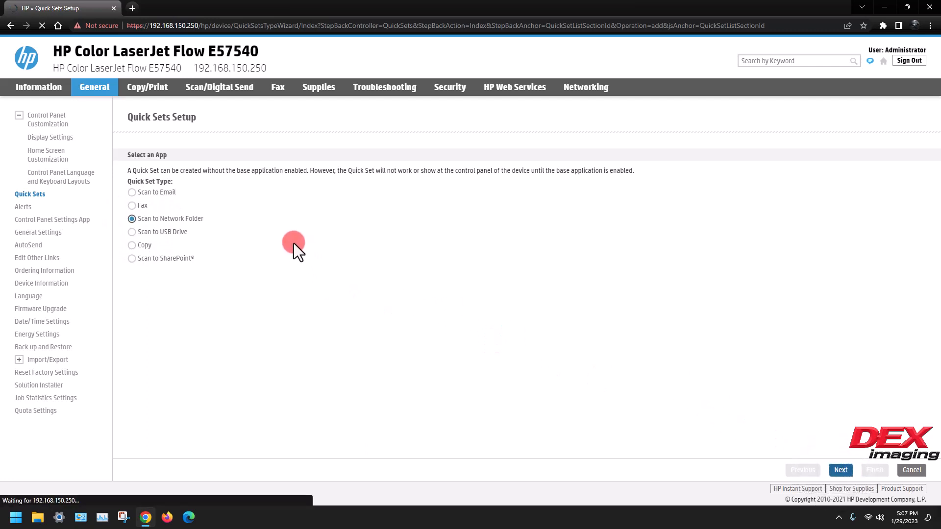
click(840, 469)
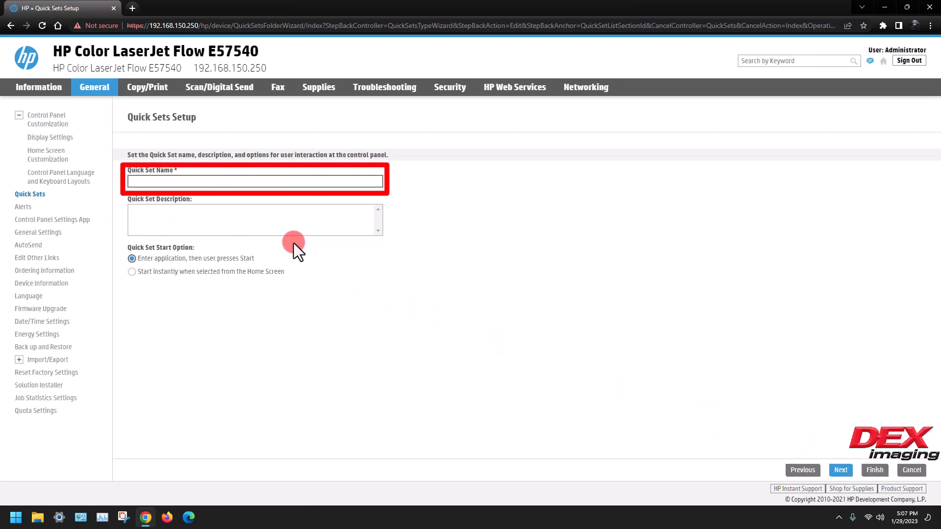
text(Test)
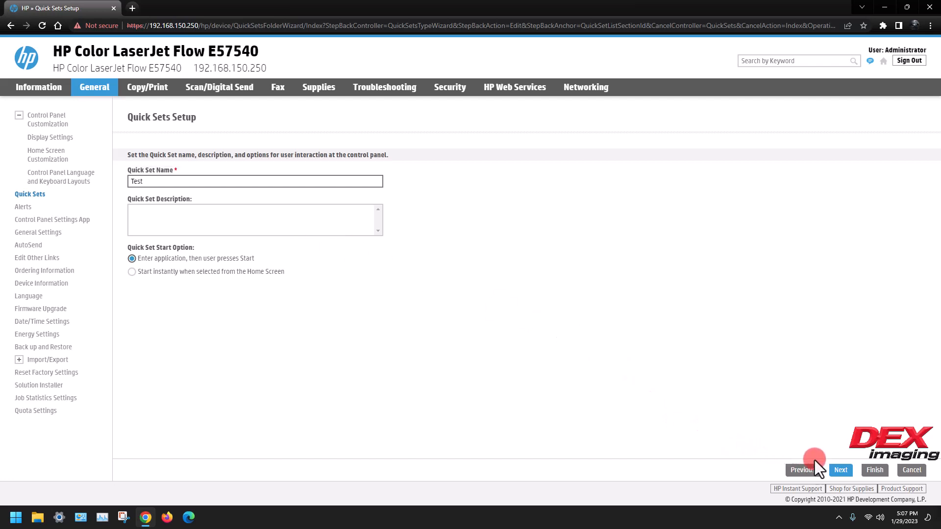
click(840, 470)
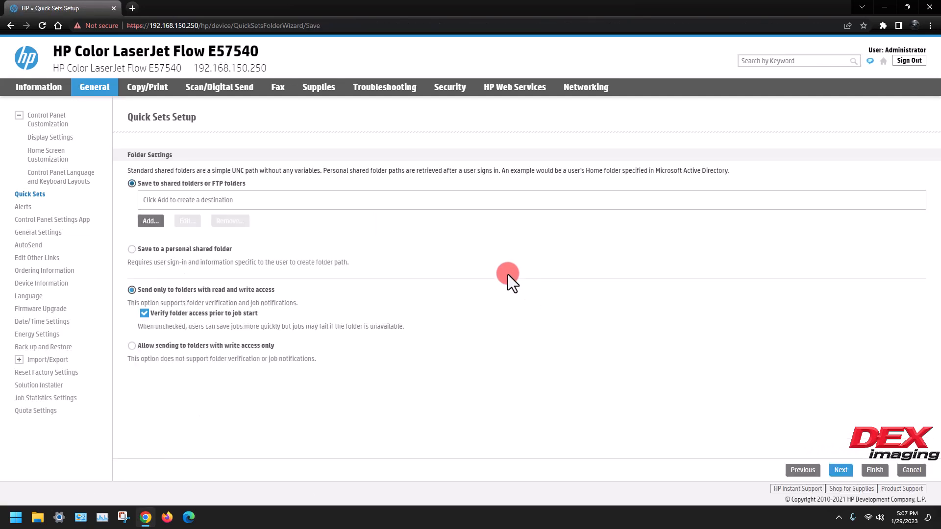
click(150, 221)
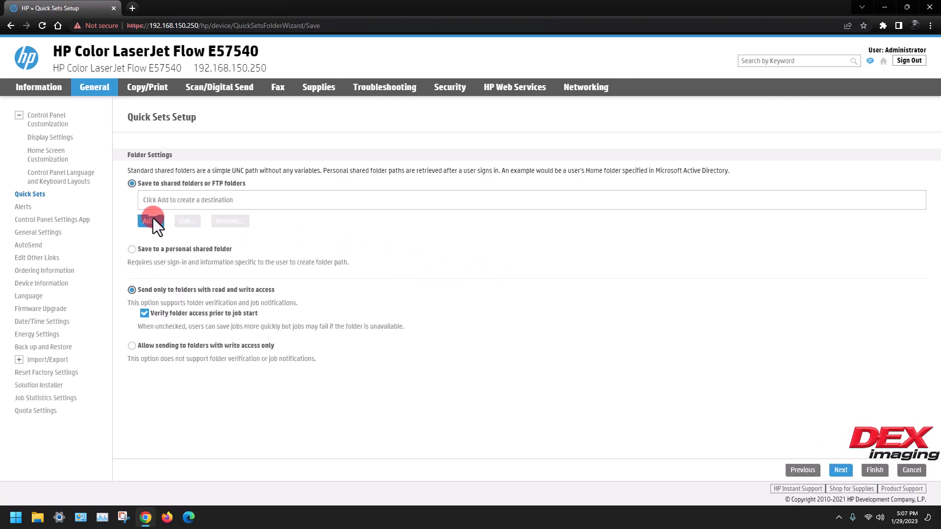
click(152, 220)
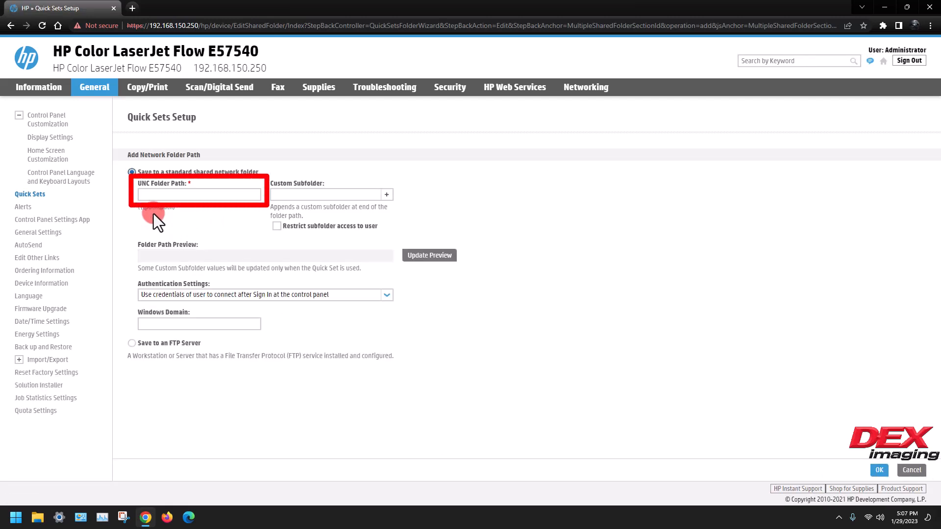
click(386, 294)
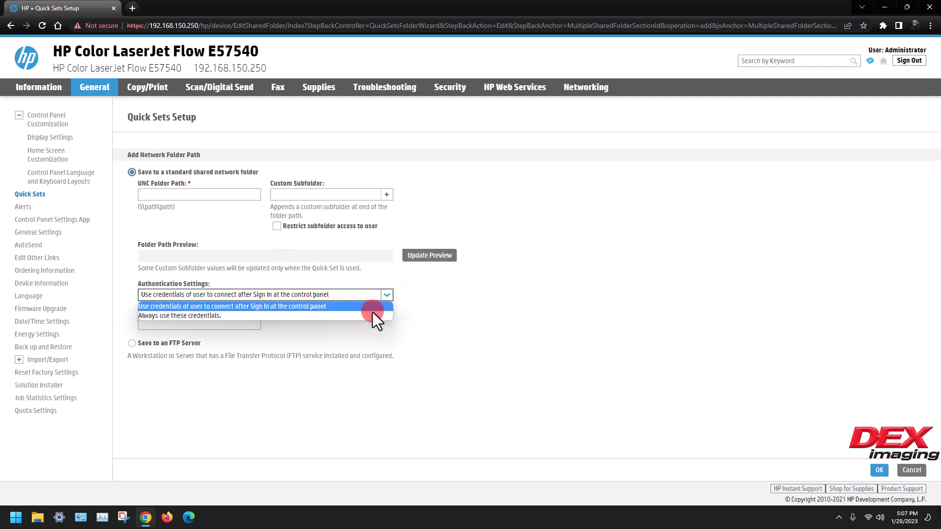
click(179, 316)
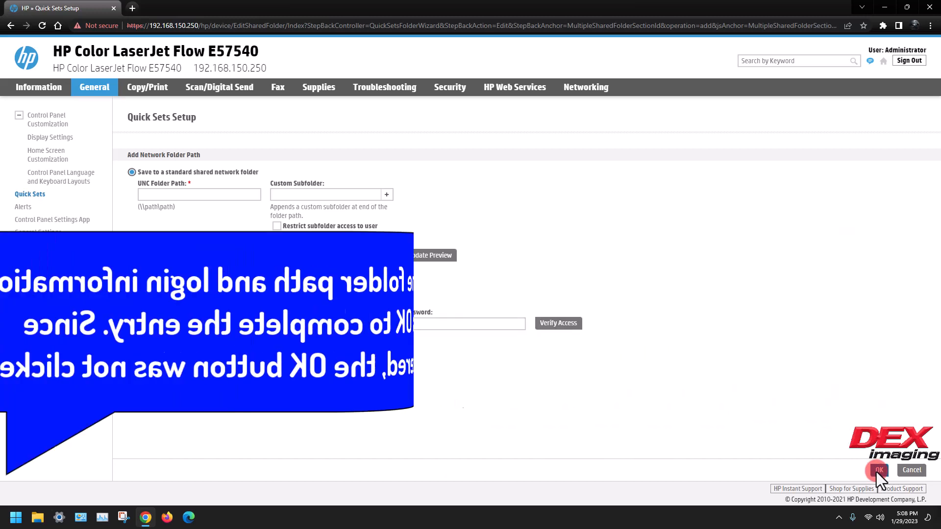
click(877, 470)
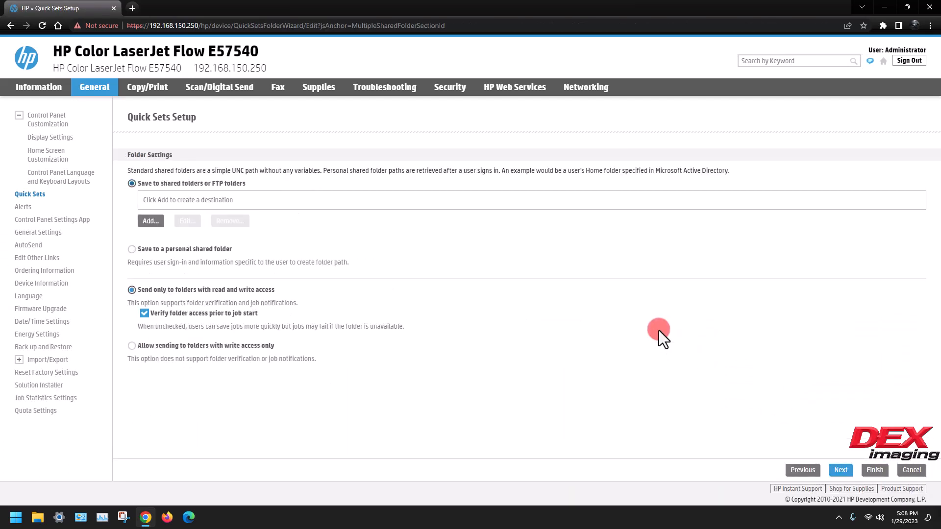
mouse_move(750, 396)
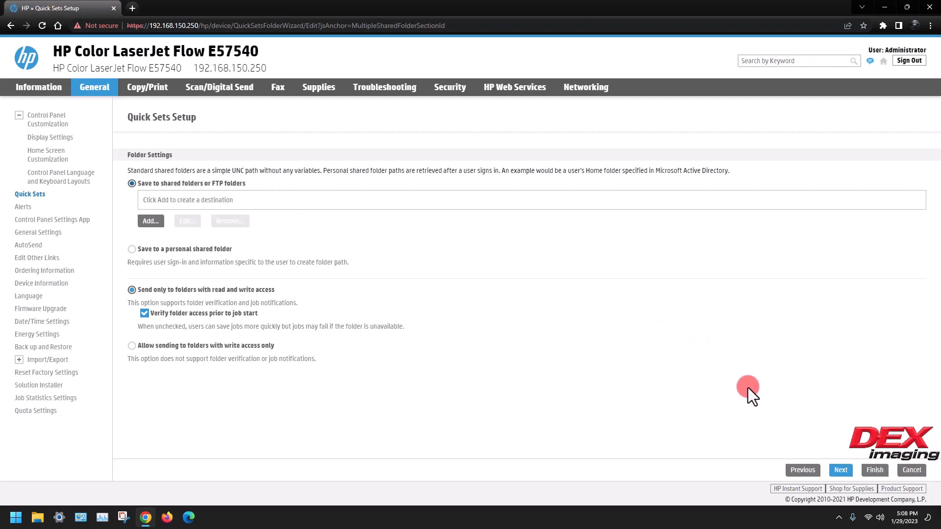
Step: Keep default notification and scan settings, review the summary, and finish the 'Test' Quick Set
click(840, 470)
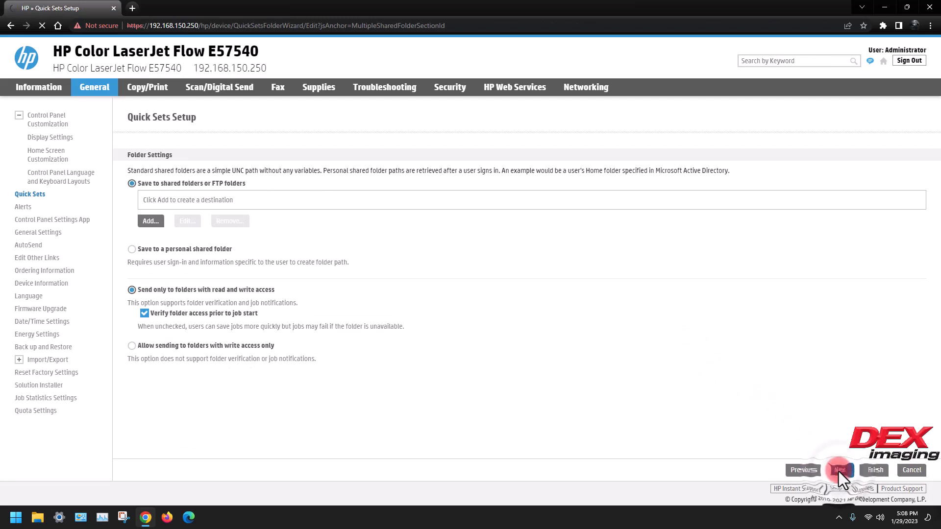
click(838, 469)
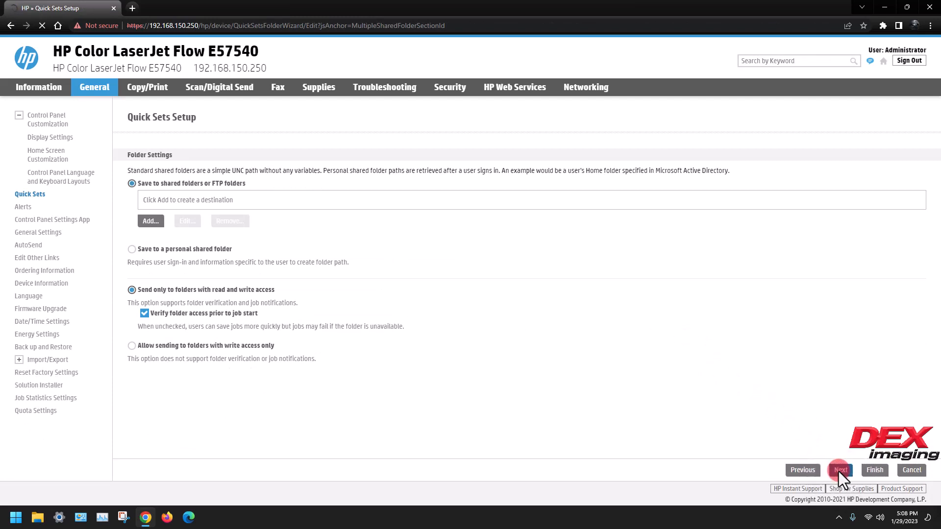
click(839, 470)
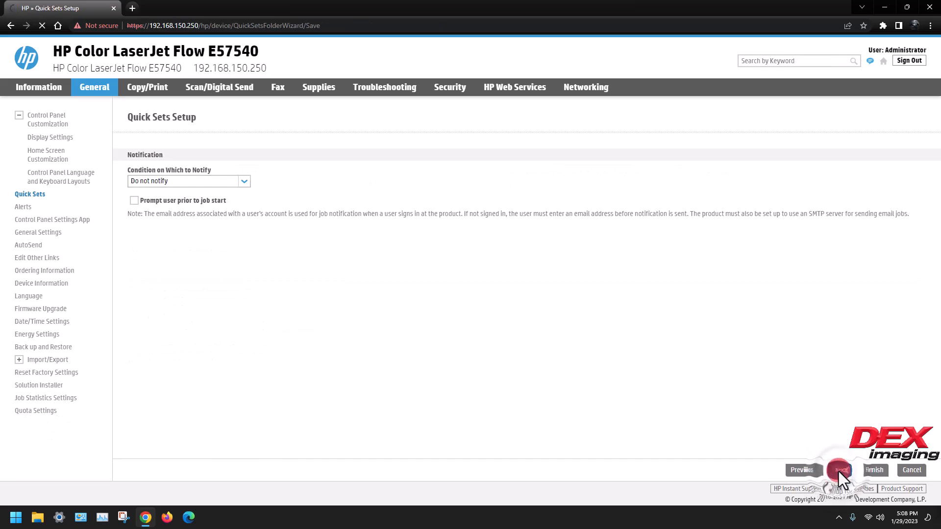
click(839, 470)
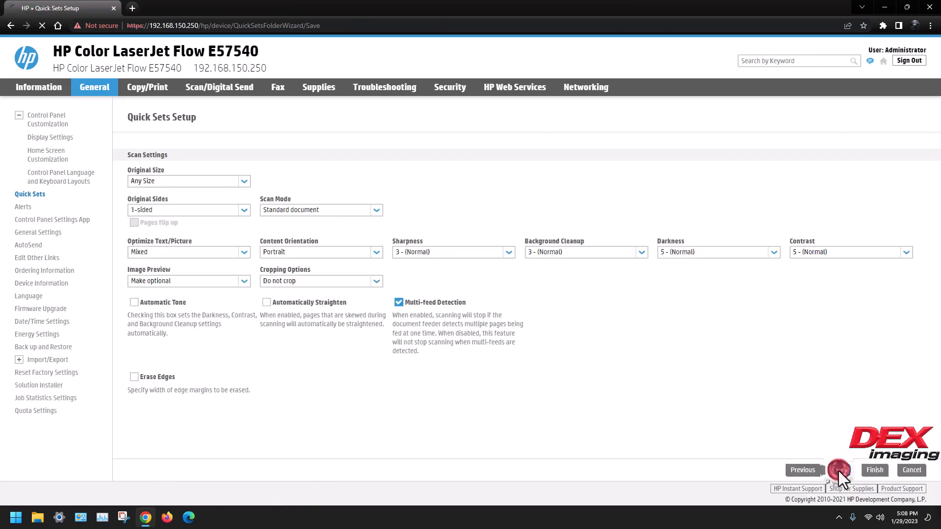
click(839, 470)
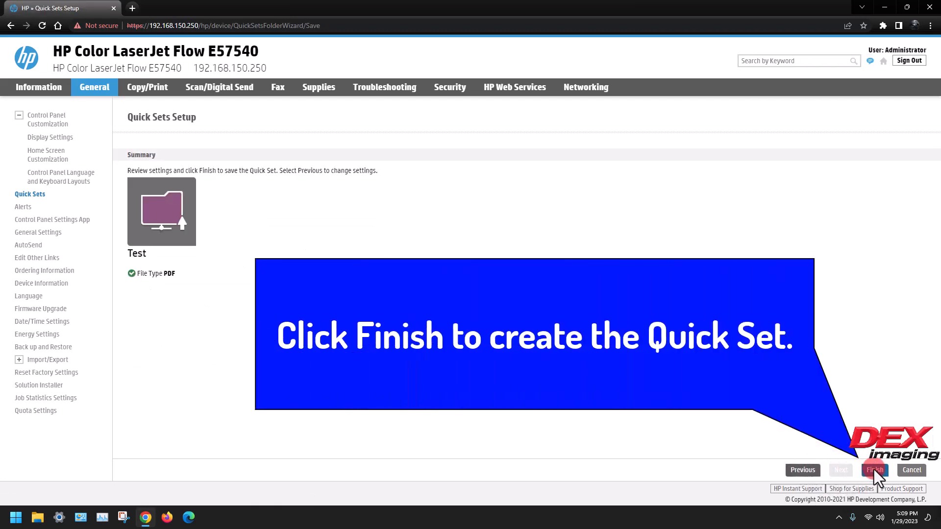
click(874, 470)
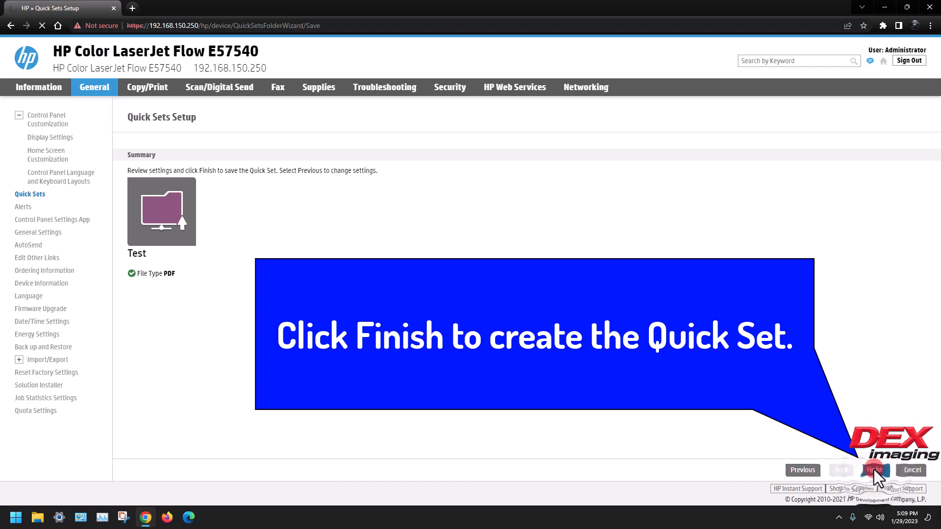
click(873, 470)
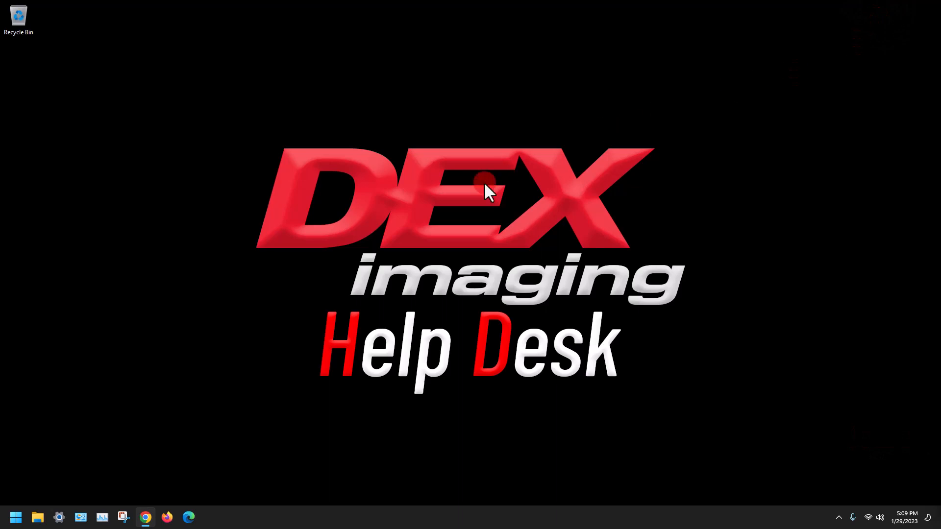
mouse_move(317, 288)
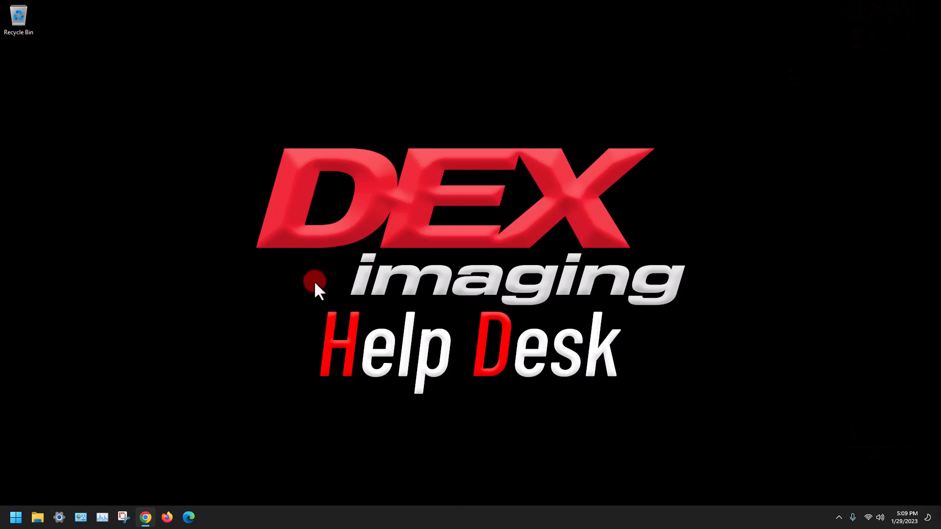